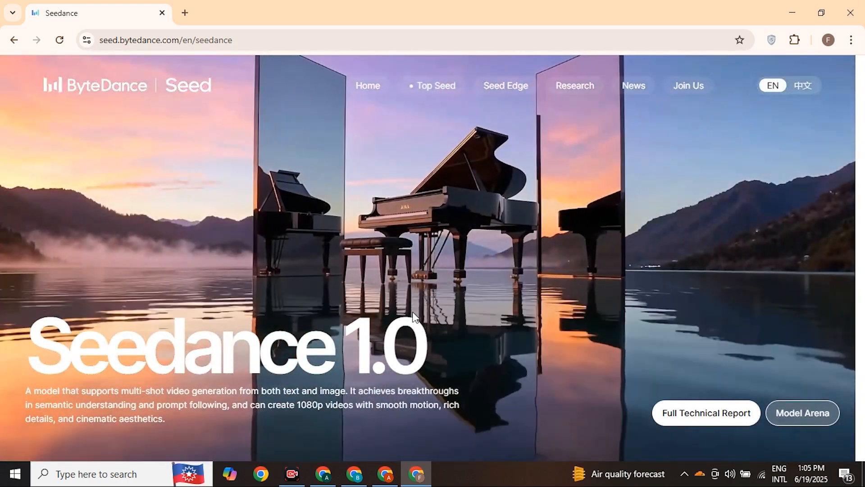
# Scroll down the Seedance 1.0 page to the cycling-teenager demo clip and its description
pyautogui.scroll(-3)
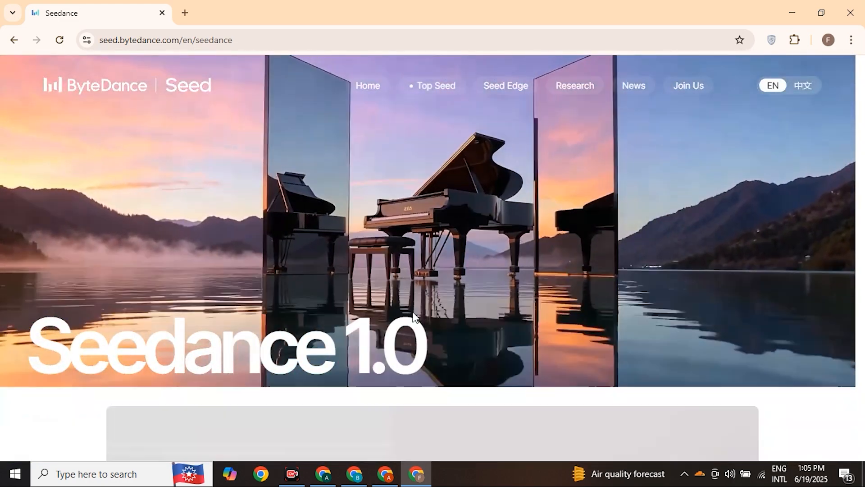
pyautogui.scroll(-3)
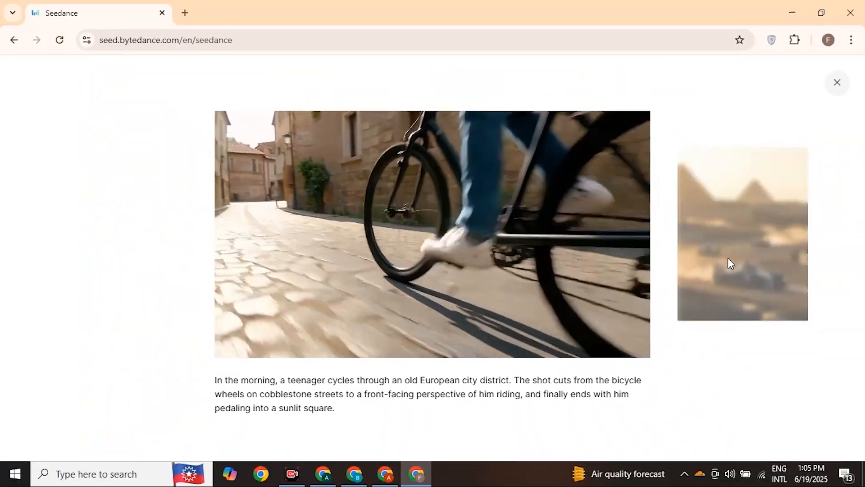
# Scroll through the Native Multi-Shot Storytelling demo clips on the Seedance page
pyautogui.scroll(-3)
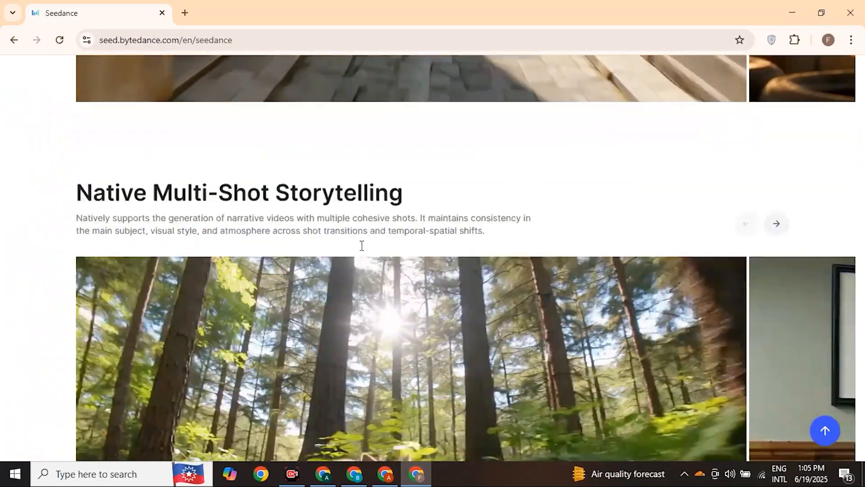
pyautogui.scroll(-3)
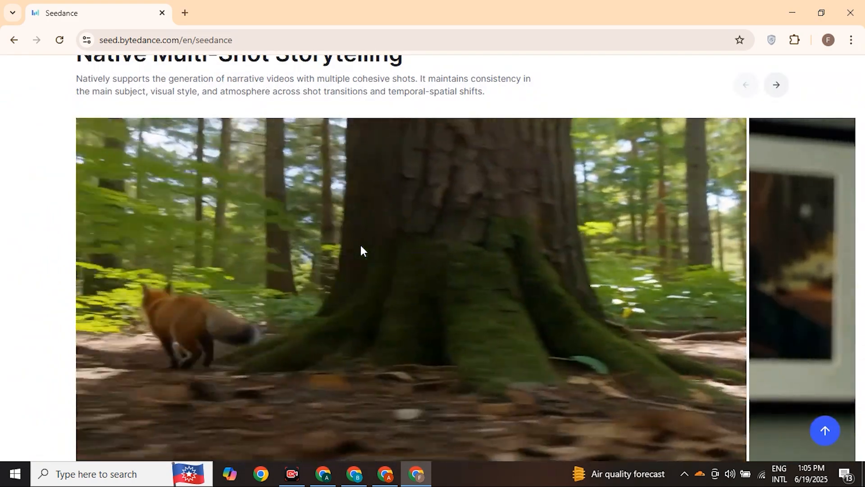
pyautogui.scroll(-3)
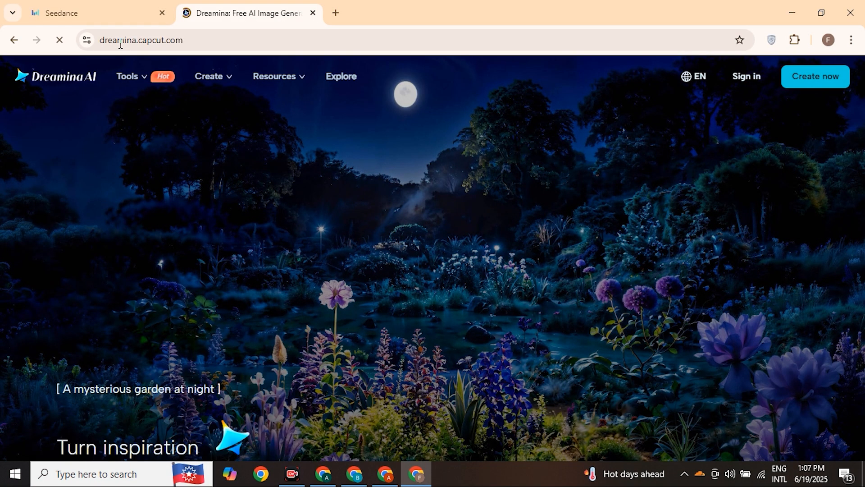
# Sign in to Dreamina via Google after agreeing to the CapCut account terms
pyautogui.click(745, 76)
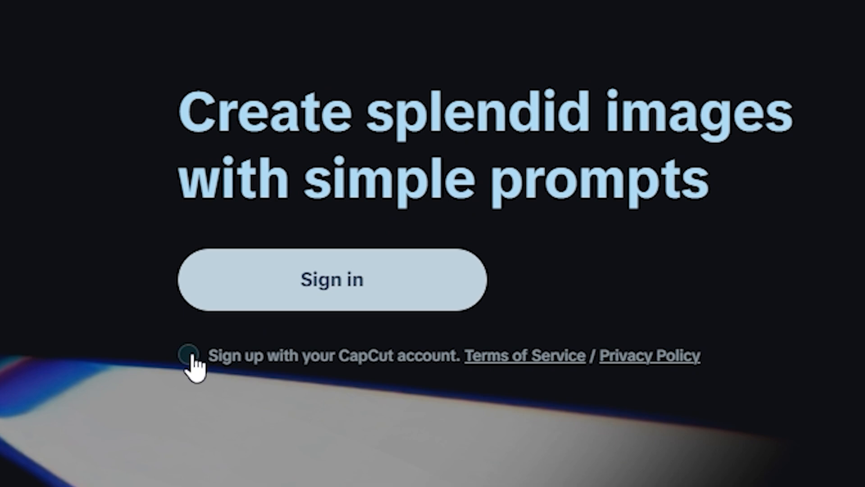
pyautogui.click(332, 279)
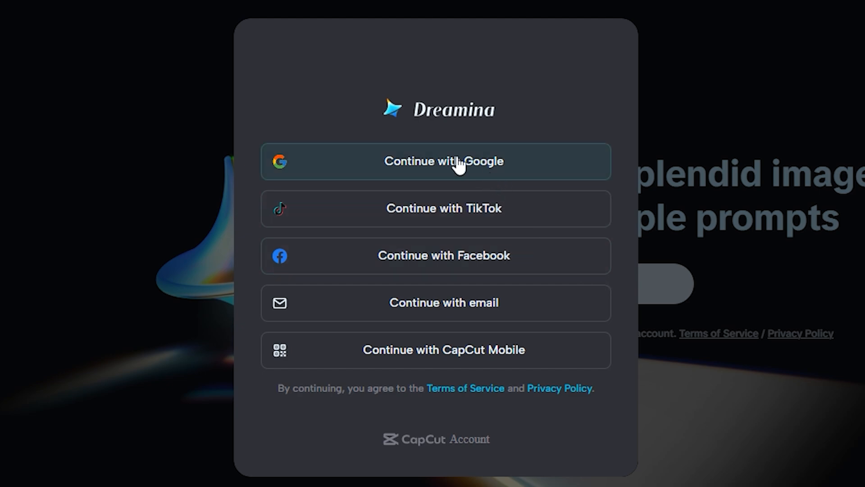
pyautogui.click(435, 160)
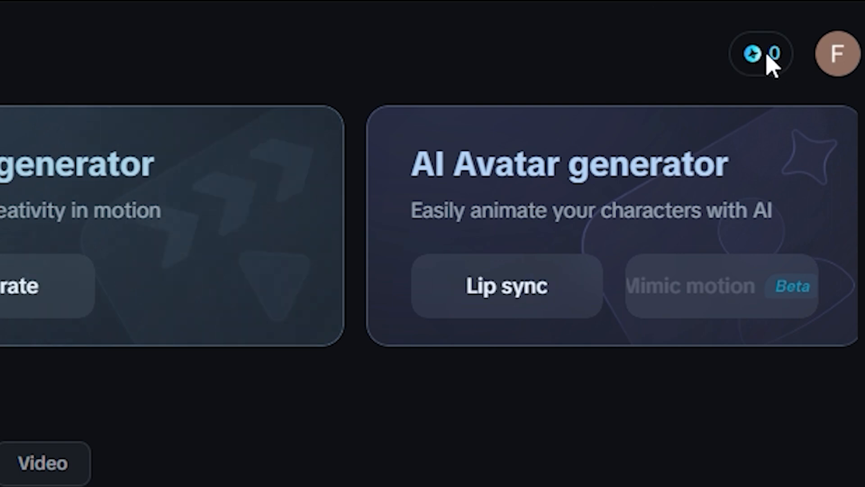
pyautogui.moveTo(752, 65)
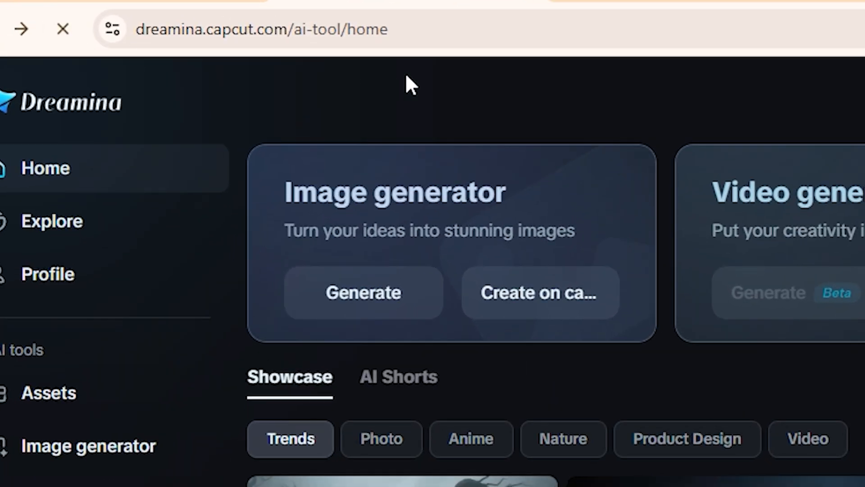
# Start the video generator in text-prompt mode, keeping Video 3.0 as the model
pyautogui.scroll(-3)
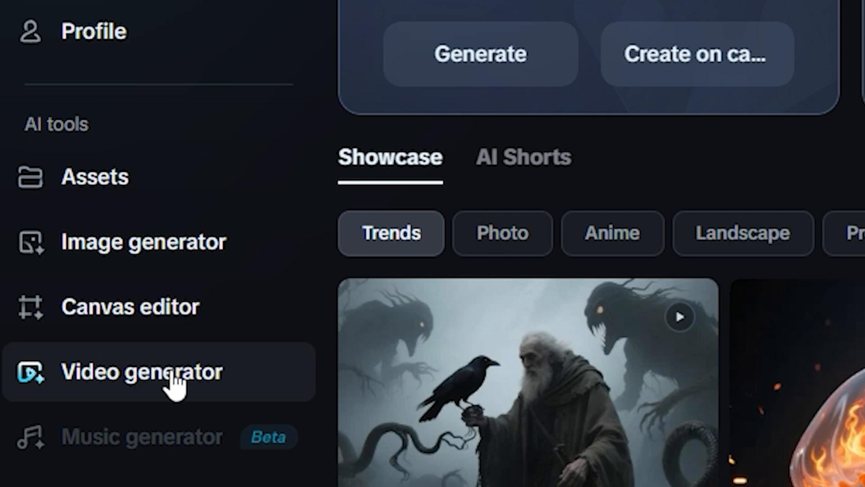
pyautogui.click(142, 372)
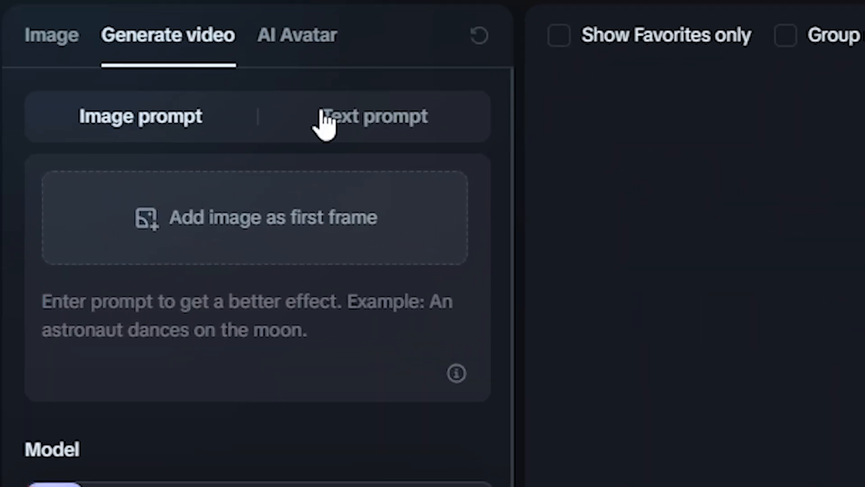
pyautogui.scroll(-3)
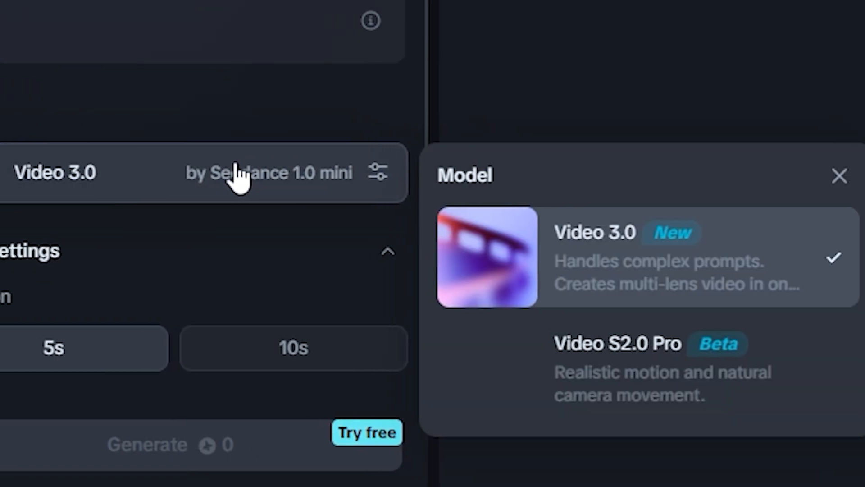
pyautogui.click(839, 176)
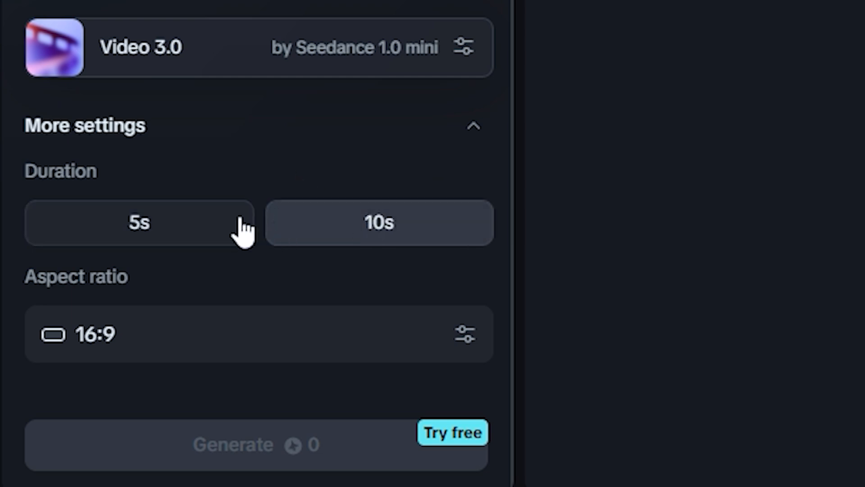
# Set the clip length to 5 seconds and the aspect ratio to 3:4 portrait
pyautogui.click(138, 222)
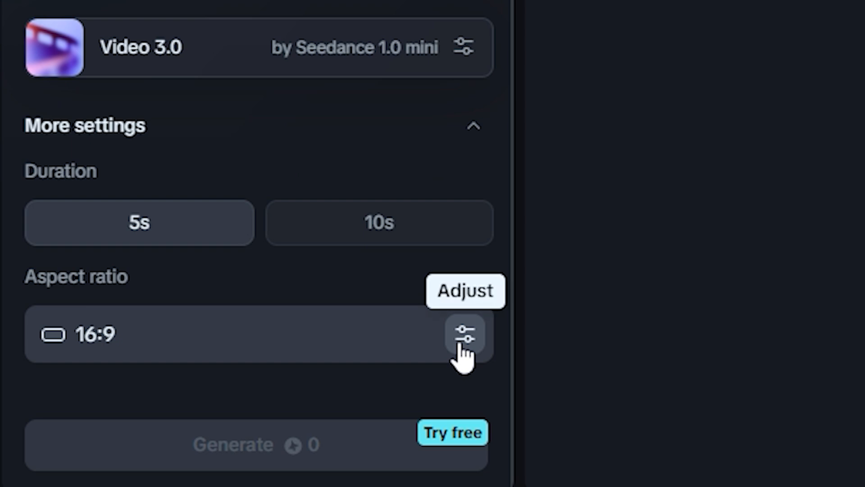
pyautogui.click(465, 333)
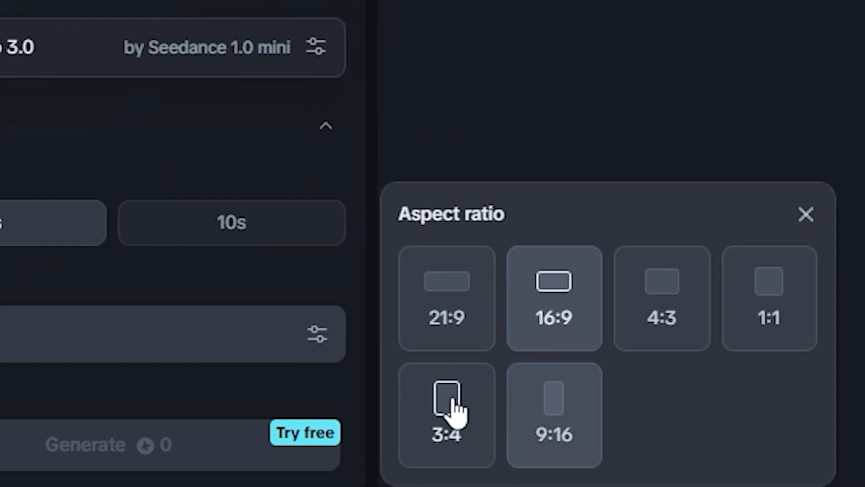
pyautogui.click(446, 415)
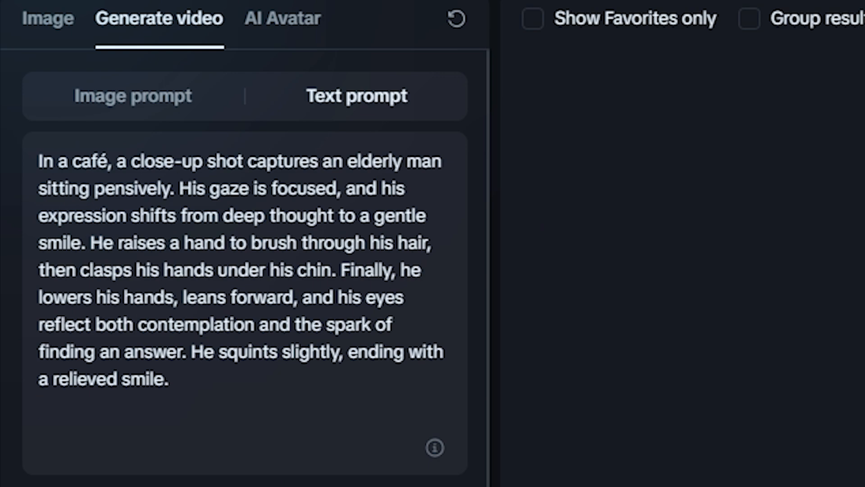
# Scroll to the generated clip of the pensive elderly man in a café
pyautogui.scroll(-3)
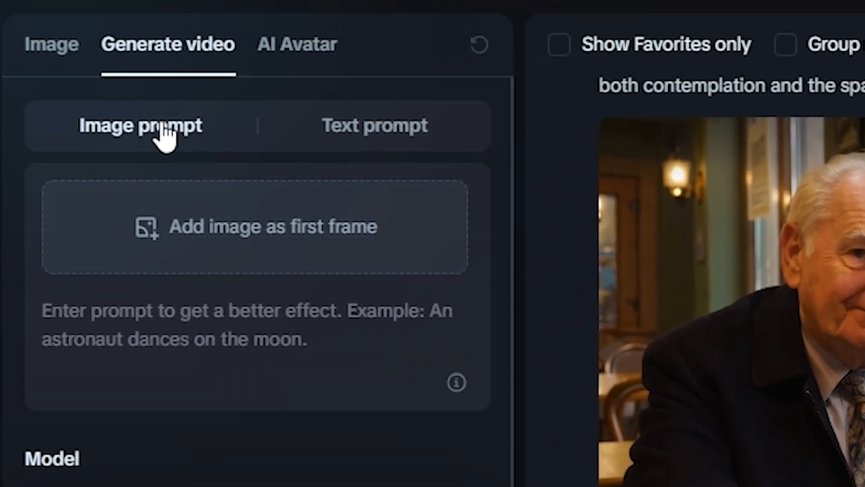
# Switch to image-prompt mode and enter the prompt 'the girl shows a charming'
pyautogui.click(256, 225)
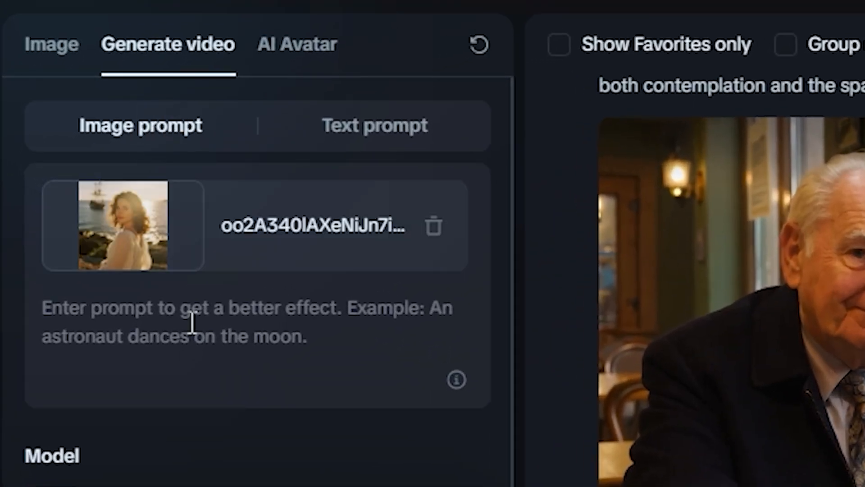
pyautogui.write('the girl shows a charming')
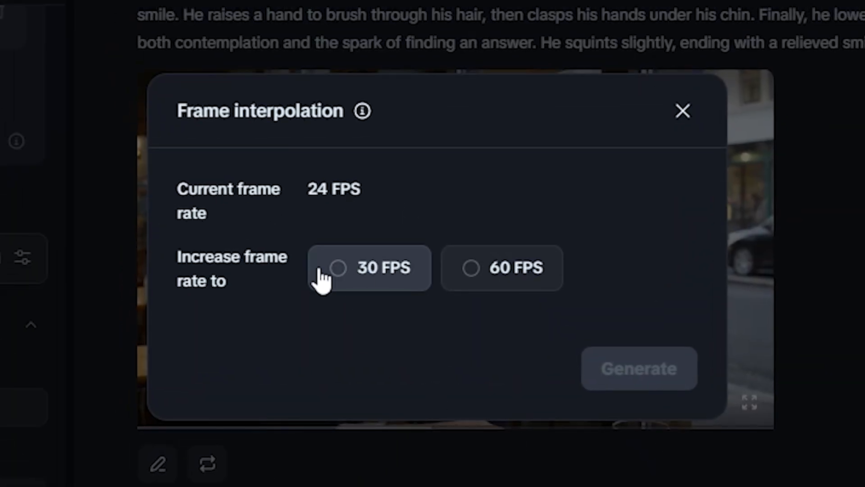
# Request a 60 FPS frame interpolation of the clip and generate it
pyautogui.click(502, 268)
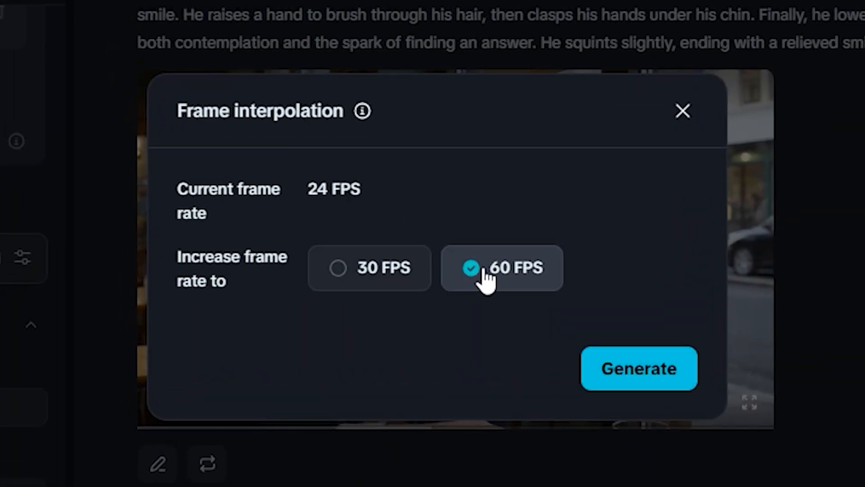
pyautogui.moveTo(639, 368)
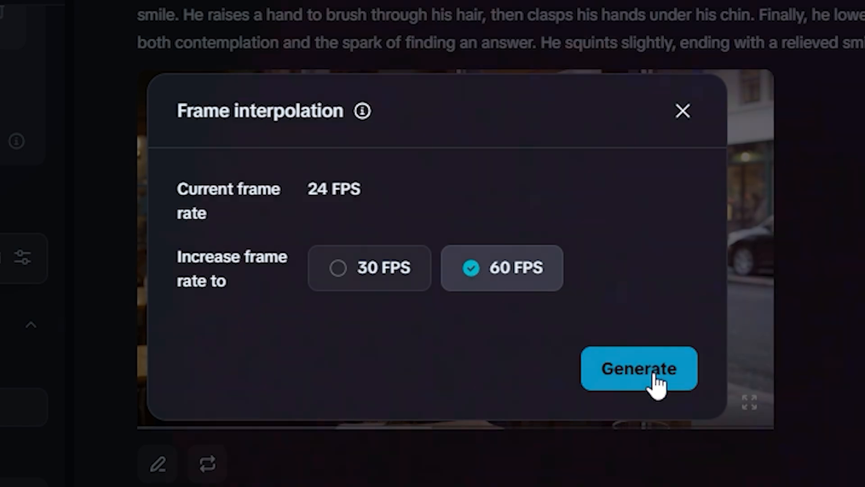
pyautogui.click(639, 369)
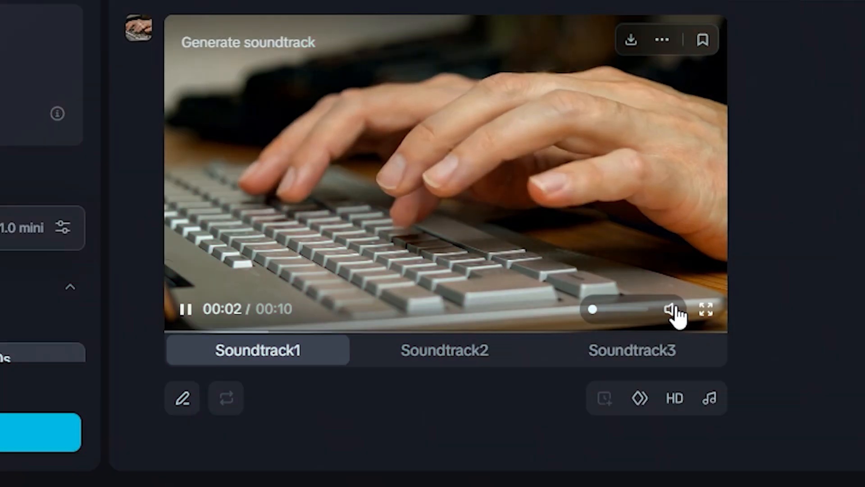
# Play the typing-hands clip, then switch to its second soundtrack option
pyautogui.click(186, 308)
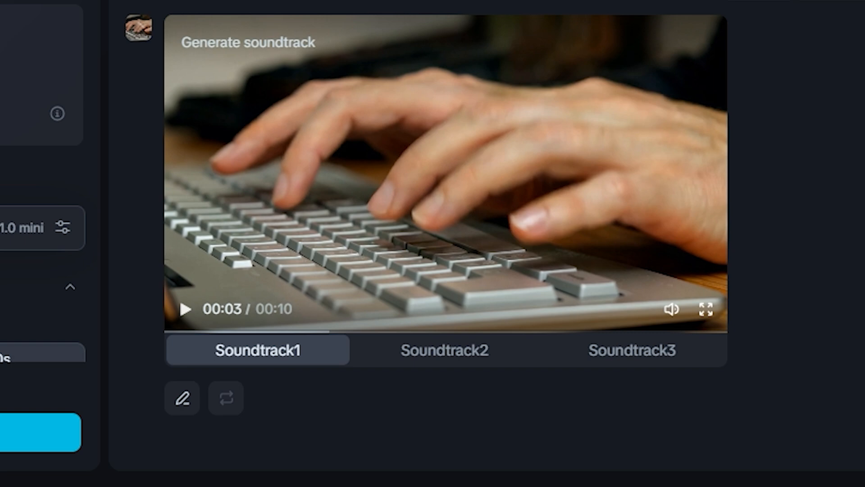
pyautogui.click(187, 308)
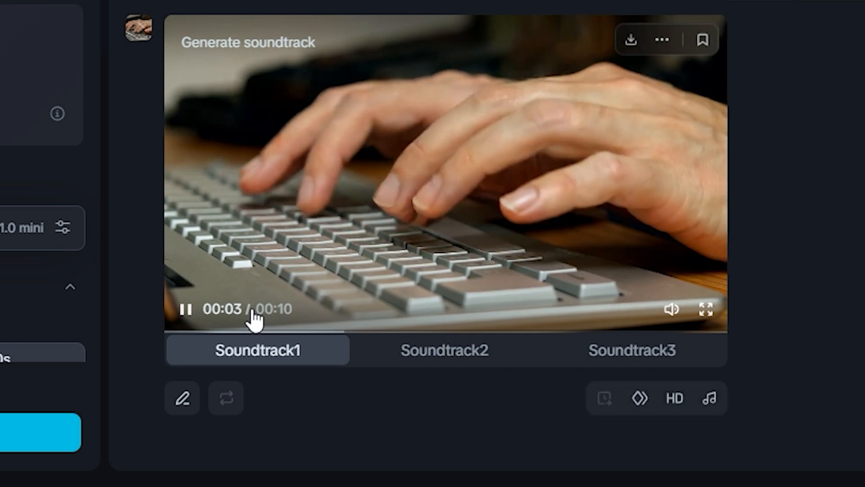
pyautogui.moveTo(452, 284)
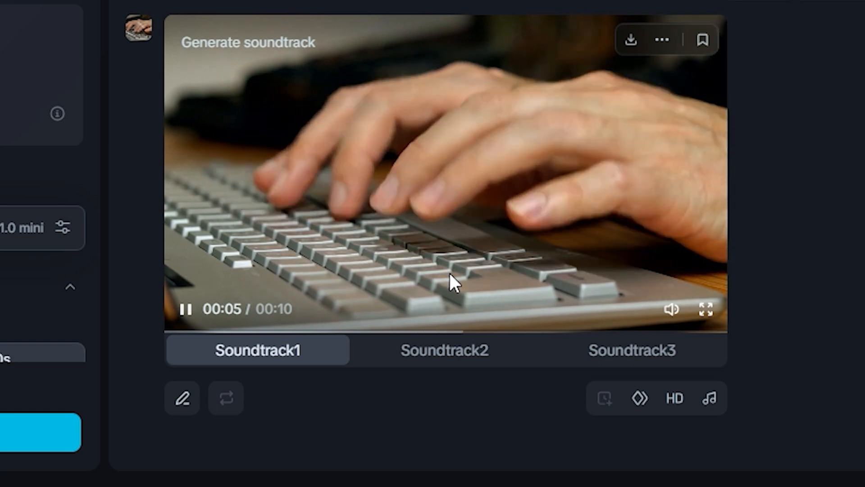
pyautogui.click(444, 350)
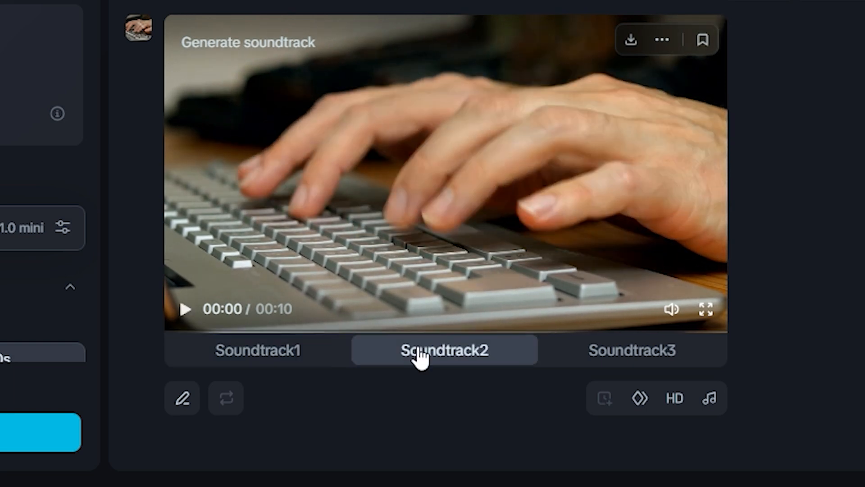